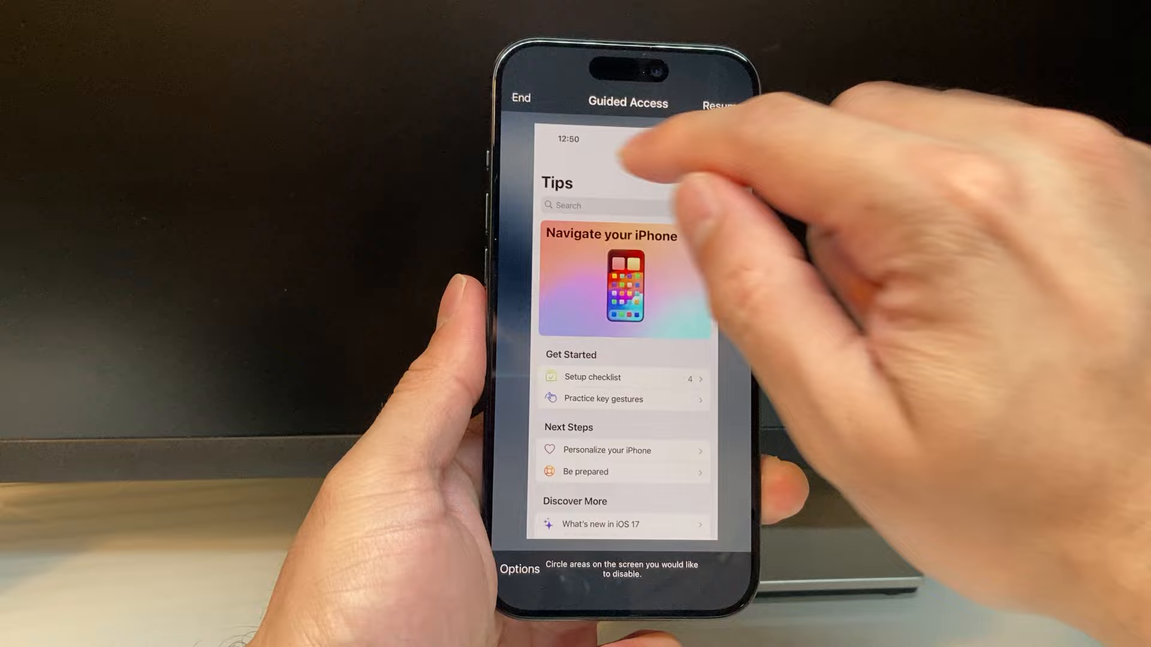
End the Guided Access session, then go to Settings and navigate to the Accessibility page.
{"action": "left_click", "coordinate": [519, 98]}
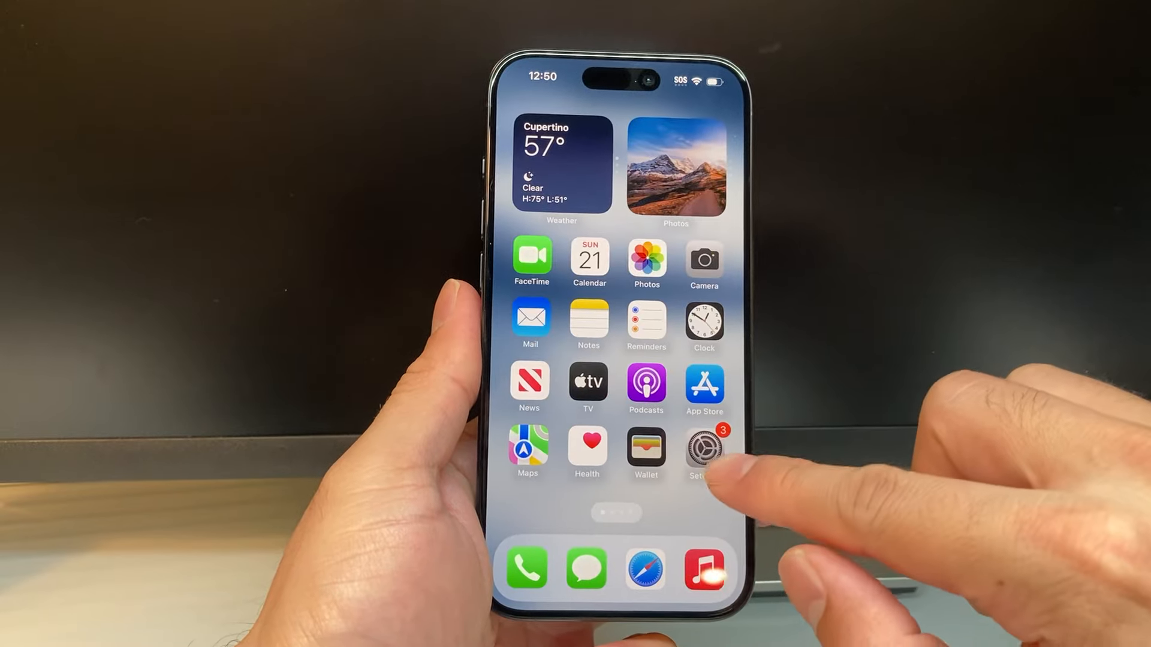
{"action": "left_click", "coordinate": [704, 446]}
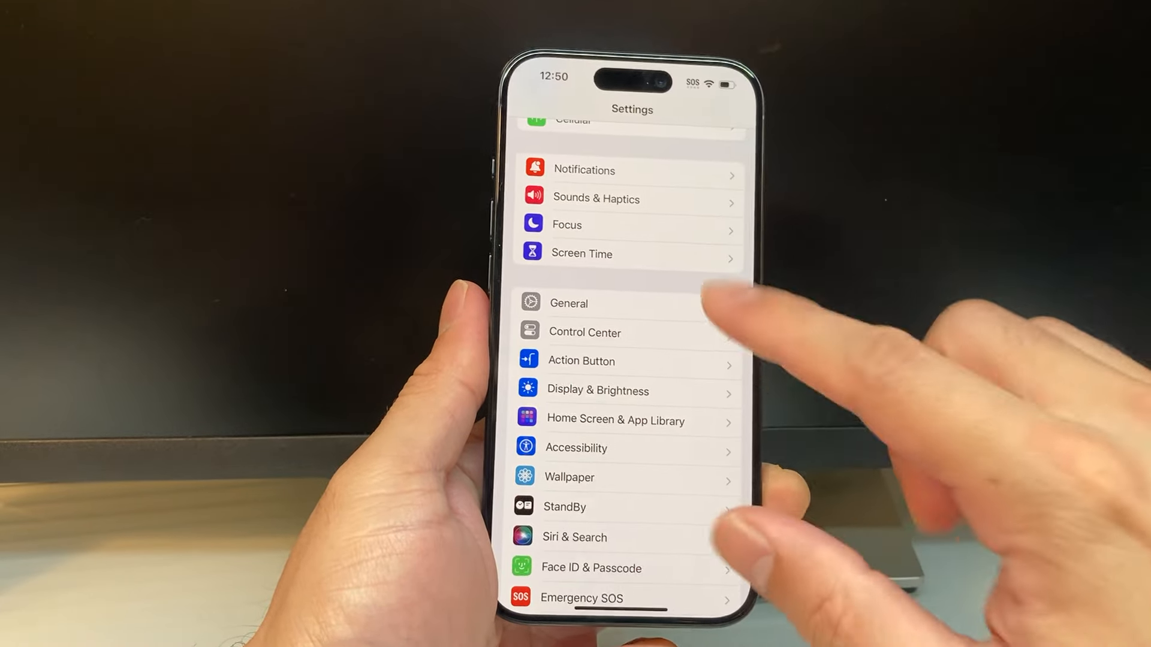
{"action": "scroll", "scroll_direction": "down", "scroll_amount": 3}
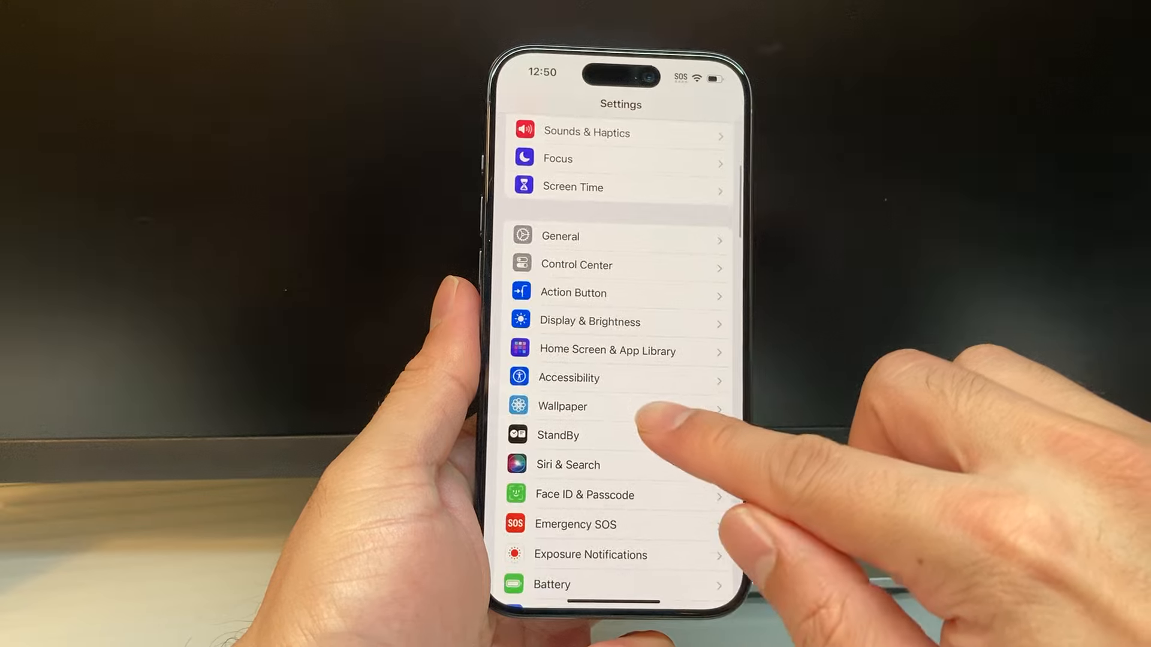
{"action": "left_click", "coordinate": [569, 378]}
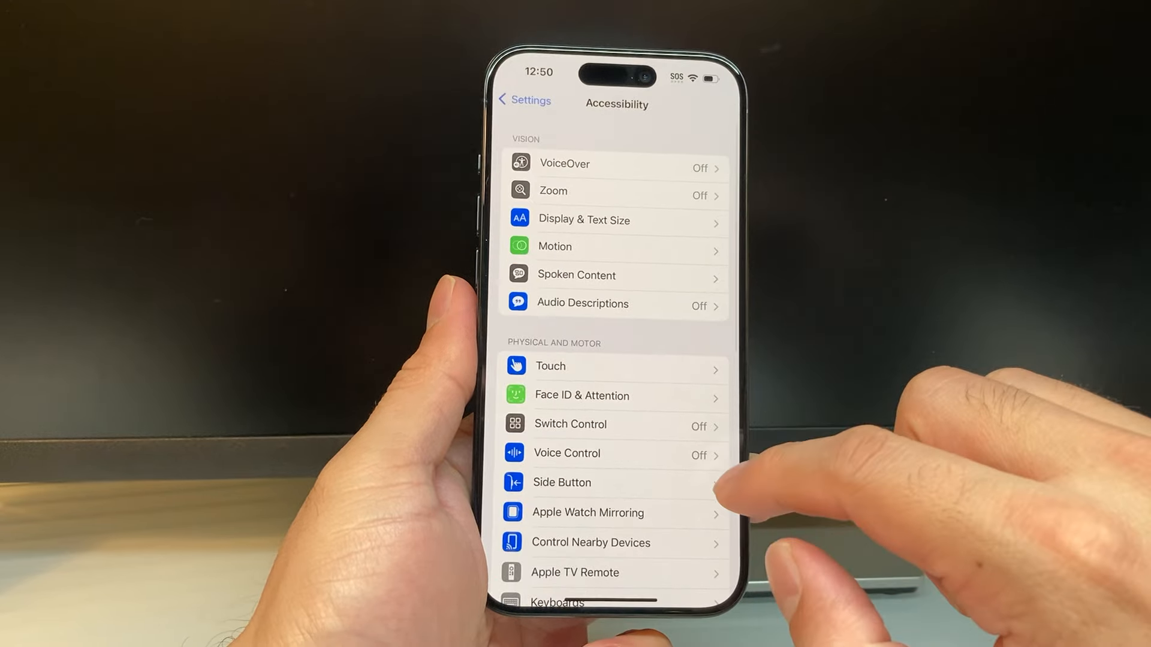